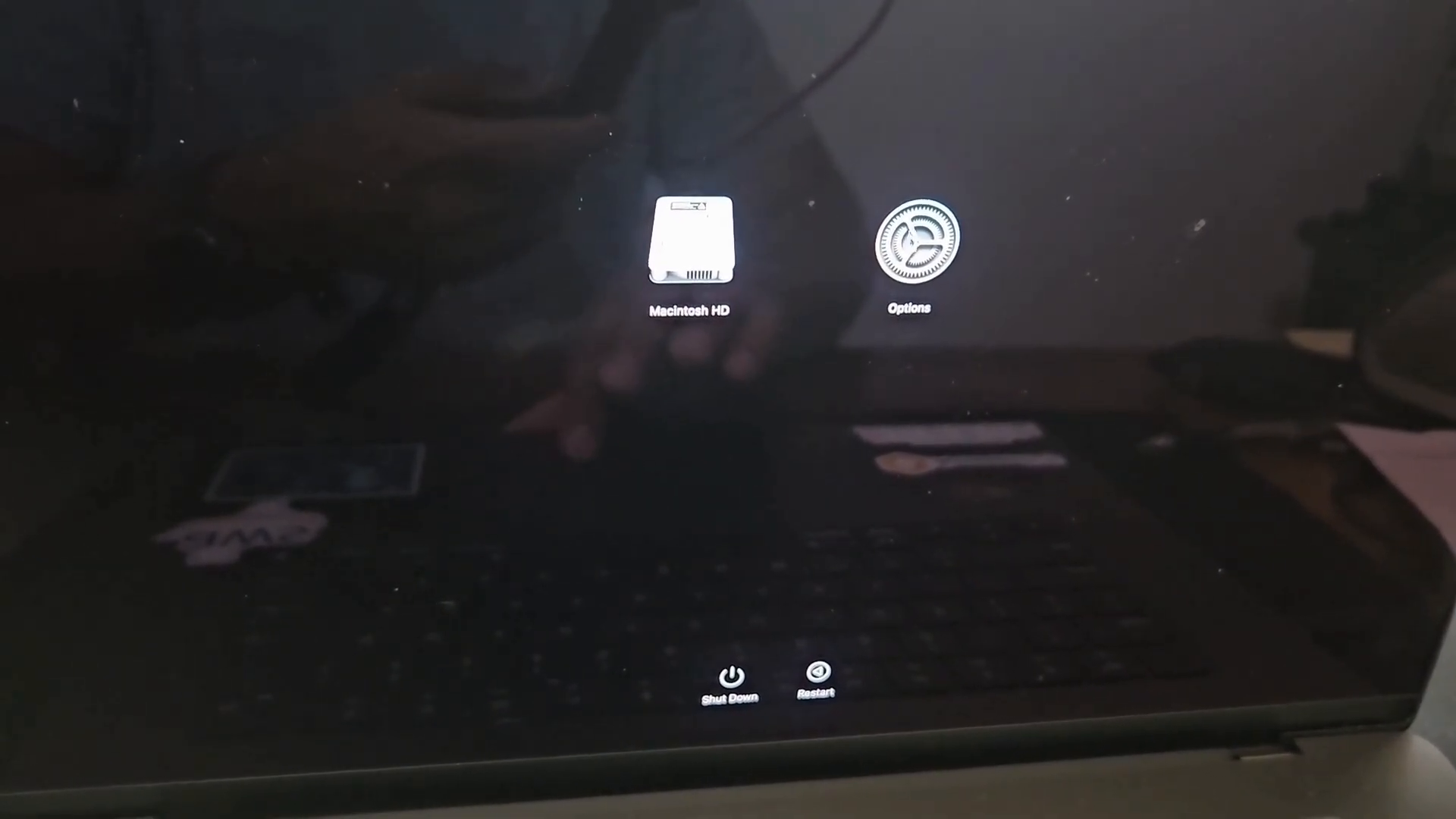
Choose Options on the startup screen and continue into macOS Recovery.
left_click(910, 245)
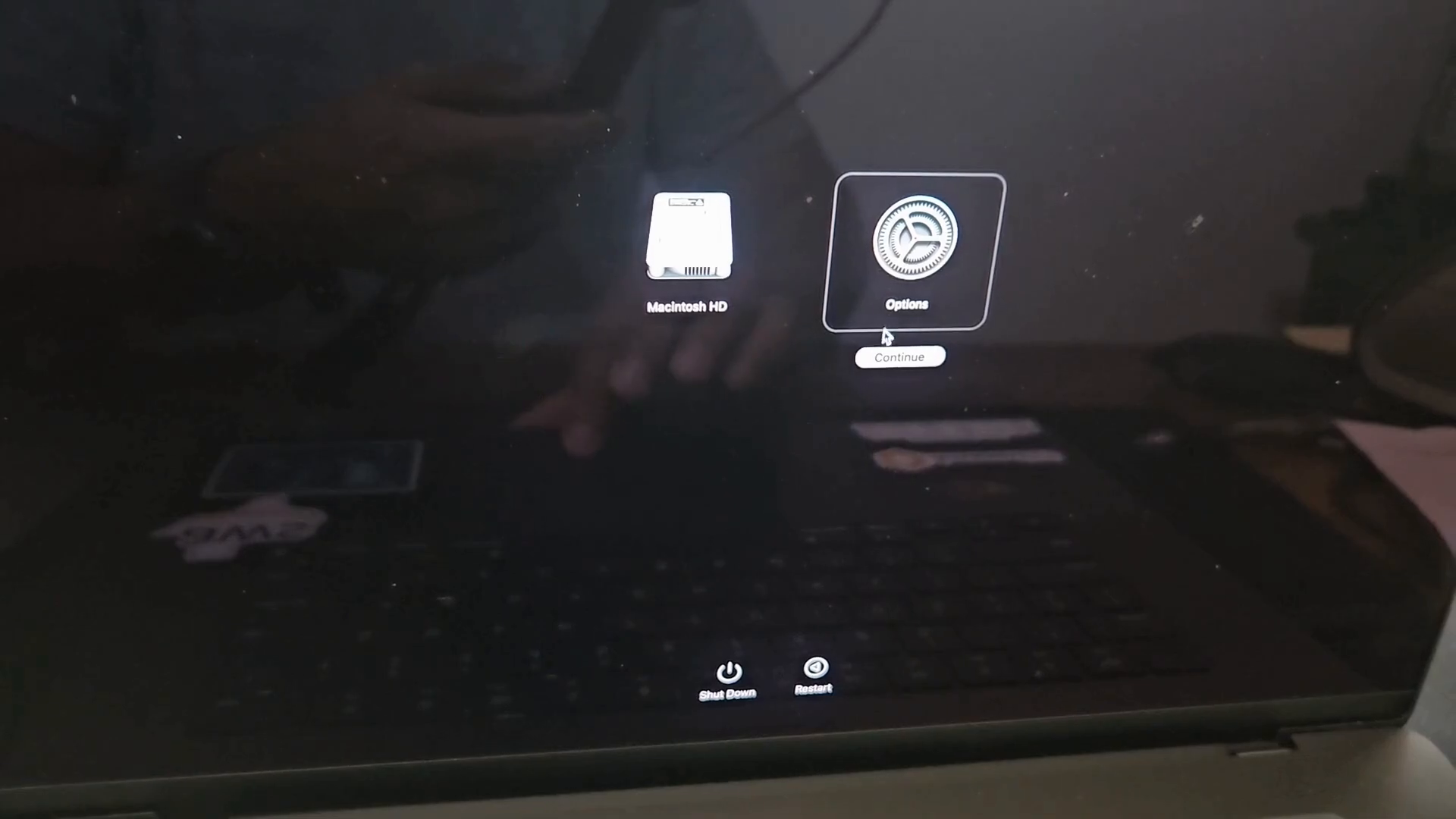
left_click(898, 357)
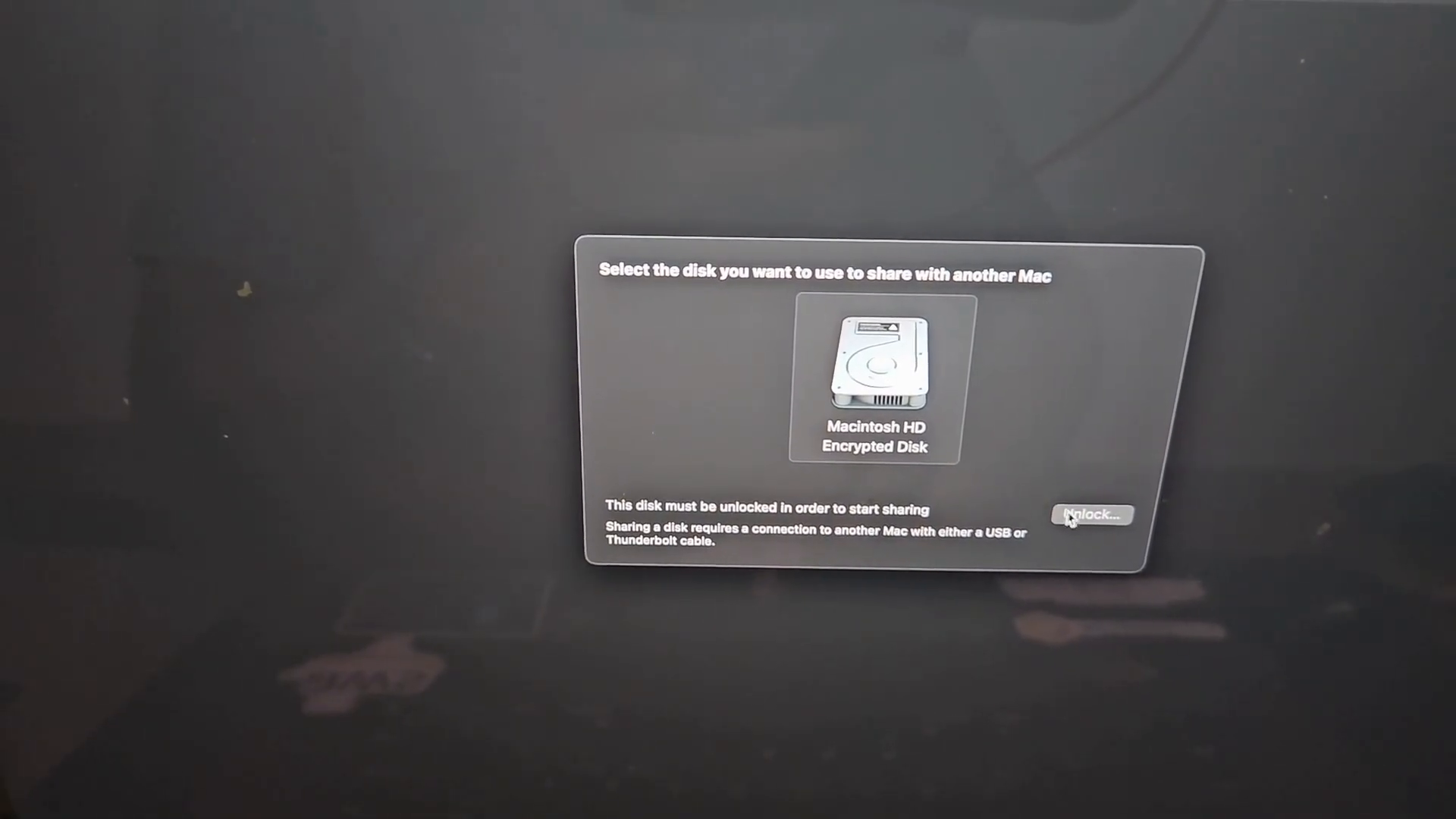
Unlock the encrypted Macintosh HD in Share Disk with the user's password.
left_click(1092, 514)
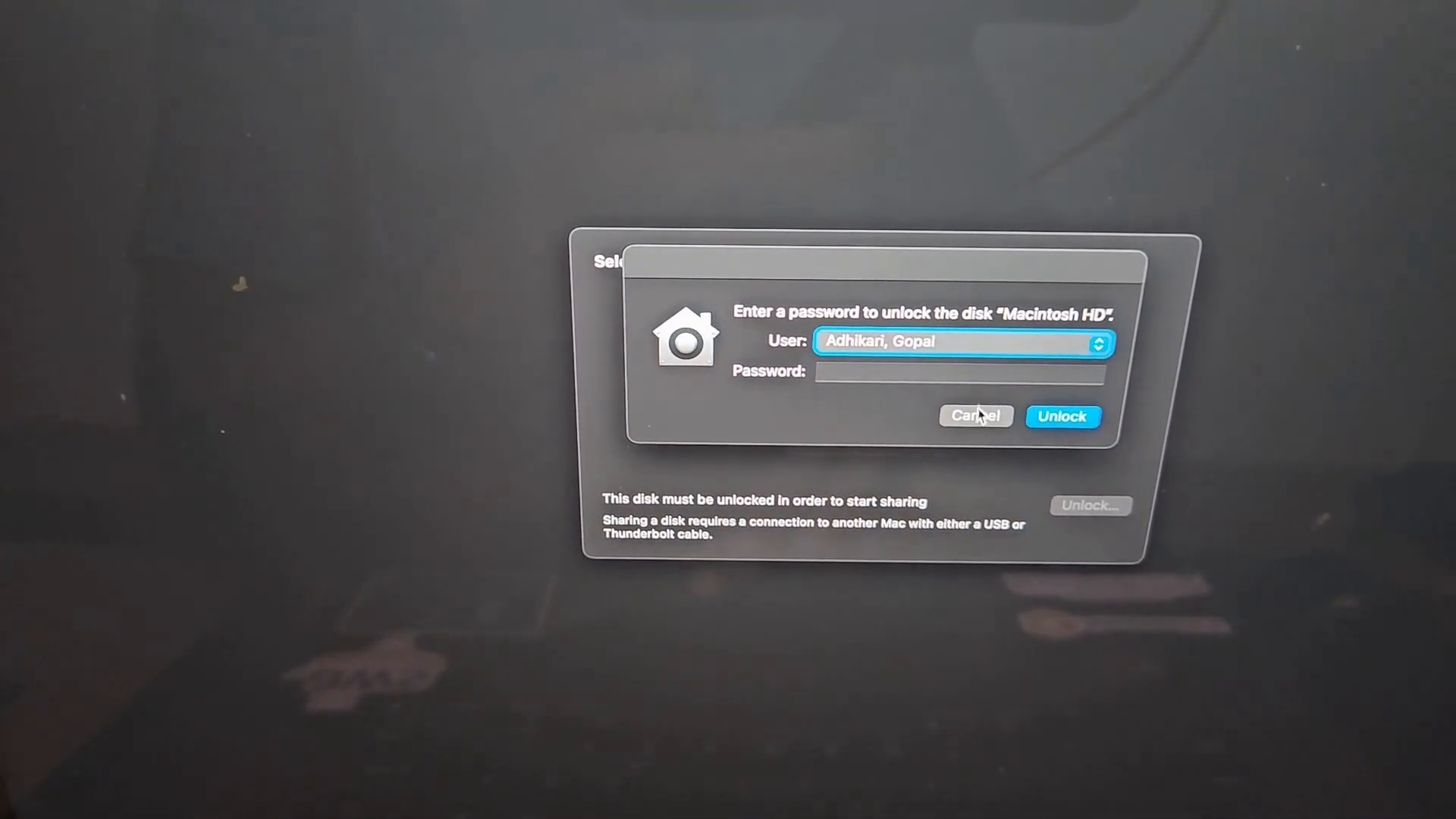
left_click(974, 417)
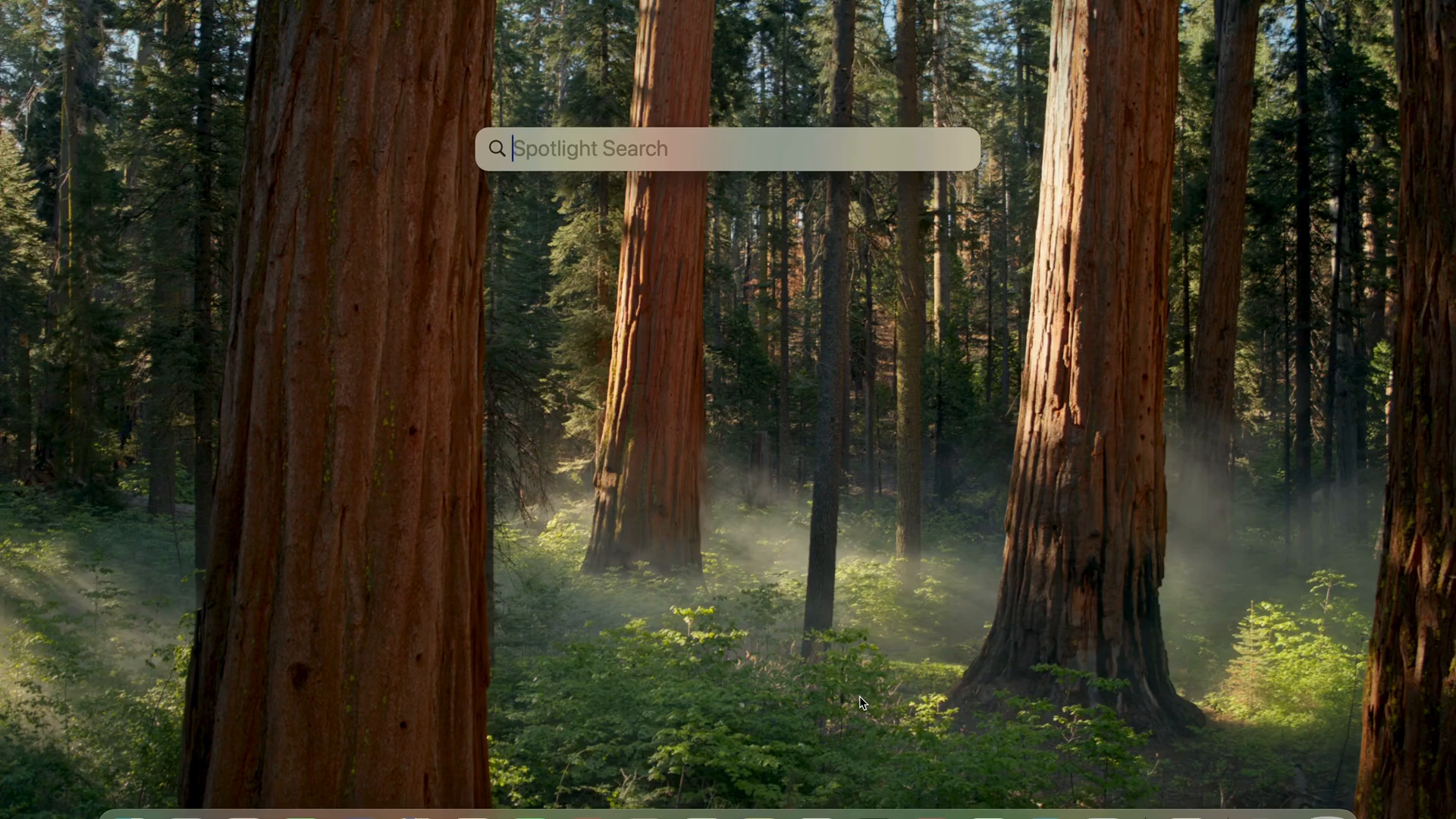
Find Network via Spotlight, then open MacBook Pro and its shared Macintosh HD.
type("network")
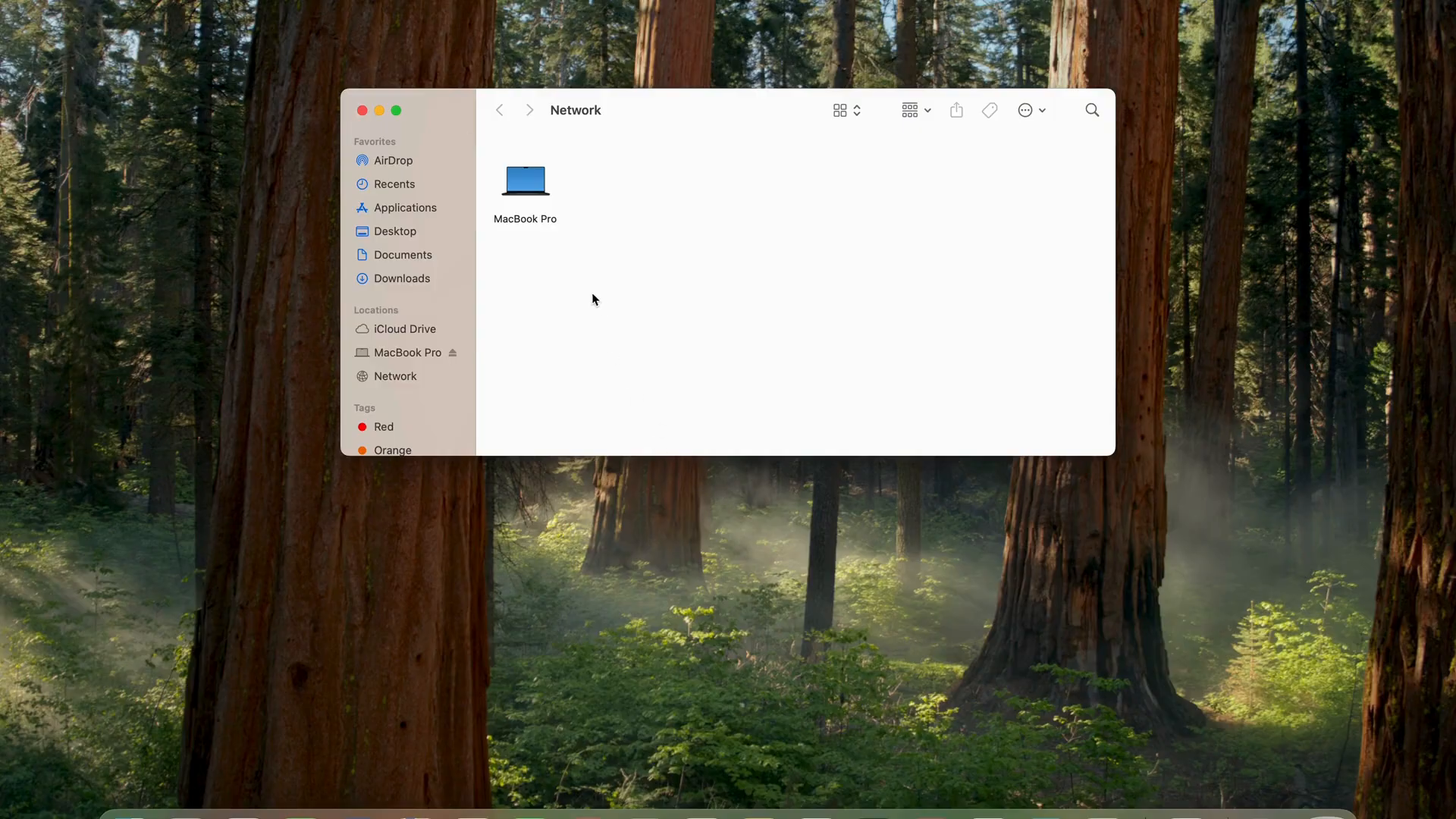
mouse_move(534, 191)
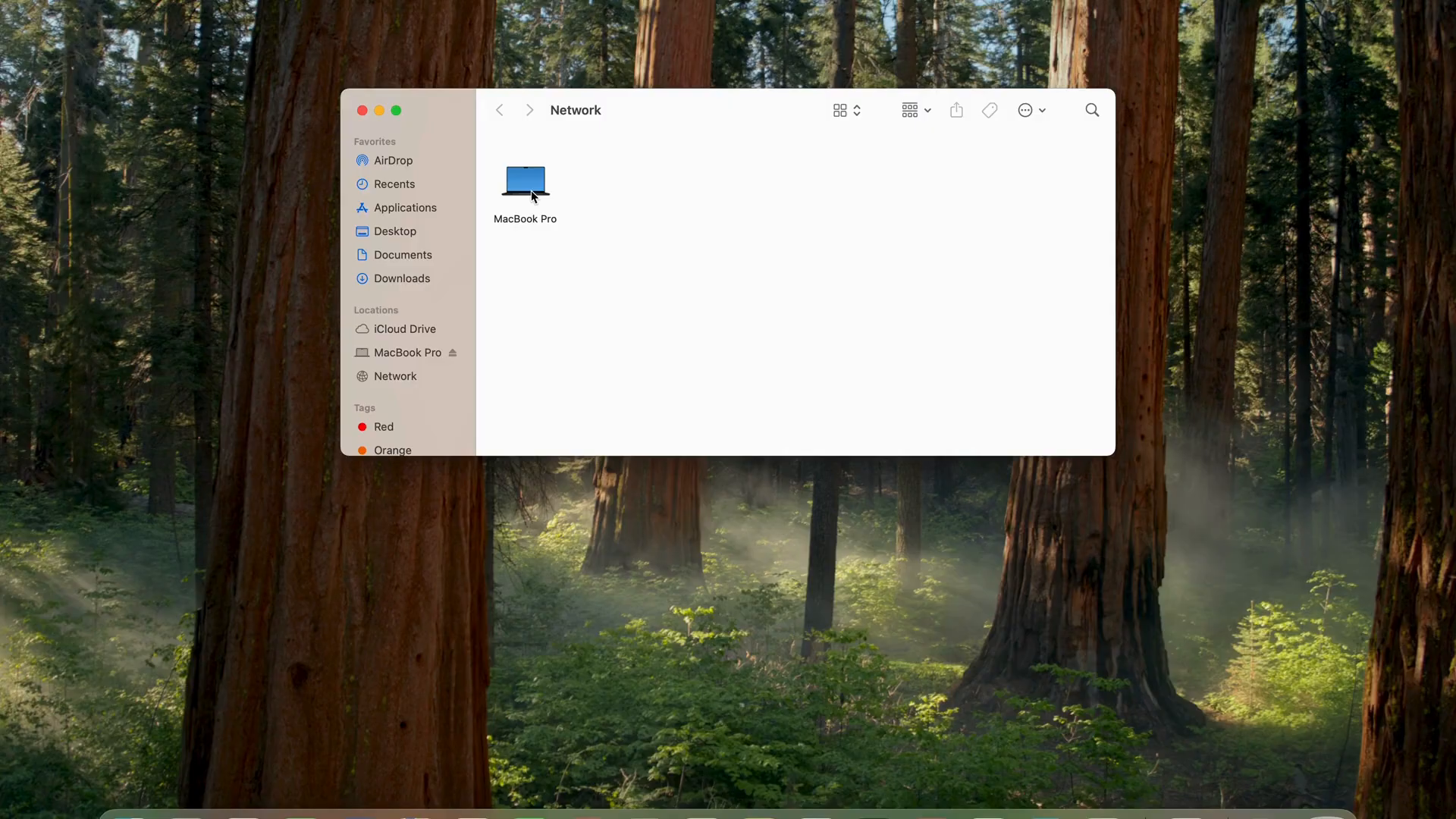
left_click(525, 179)
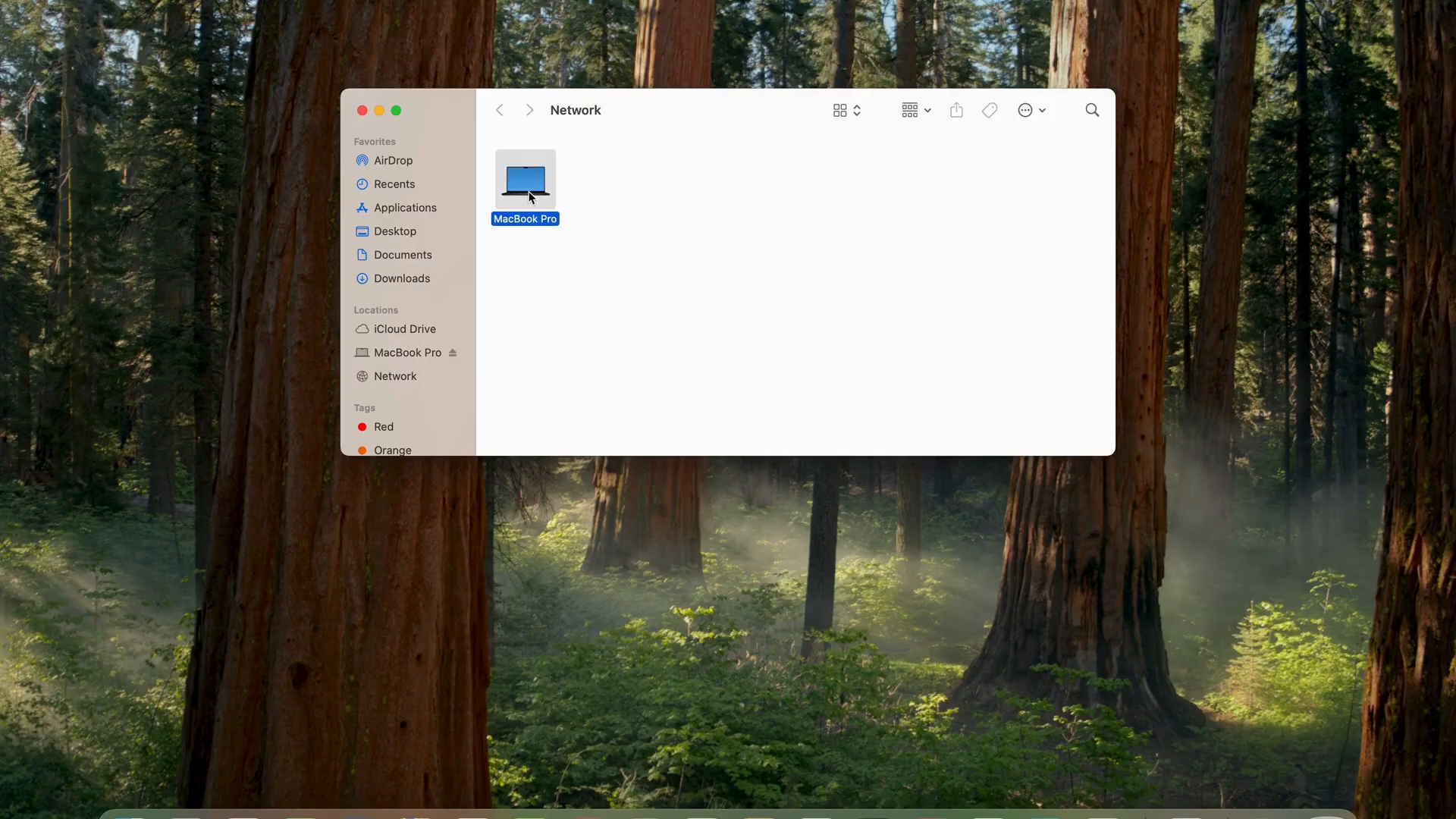
double_click(525, 181)
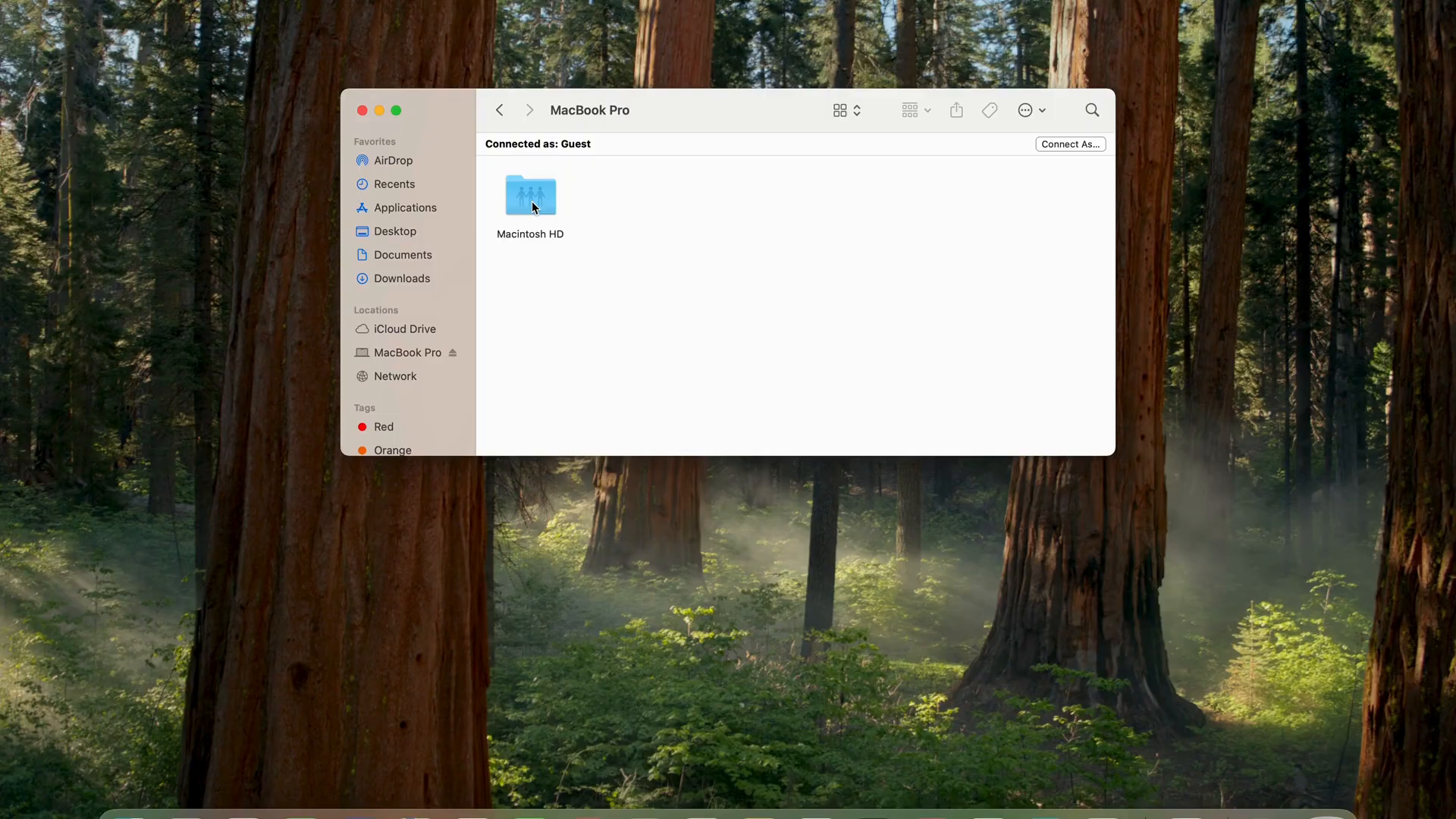
double_click(530, 195)
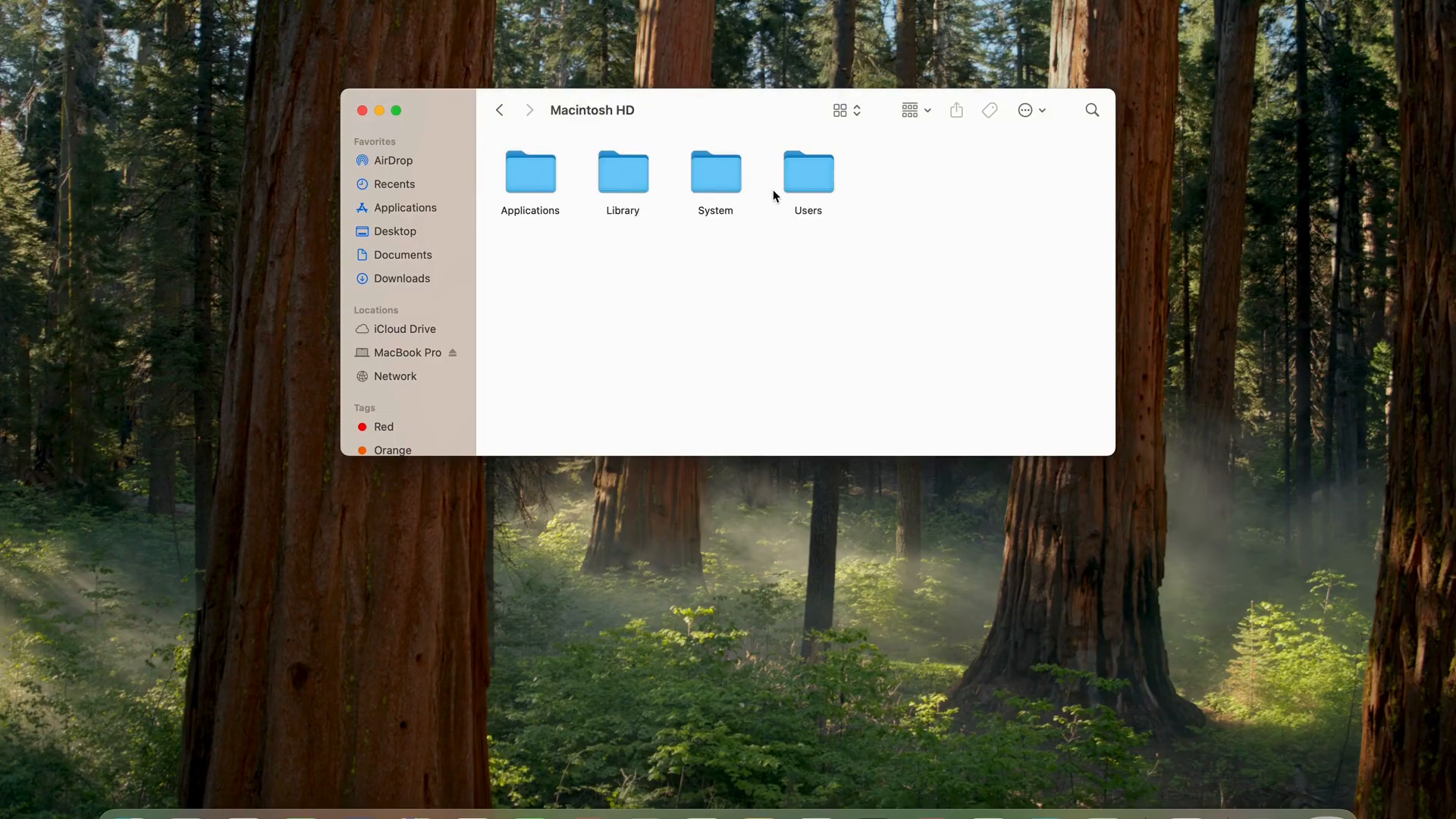